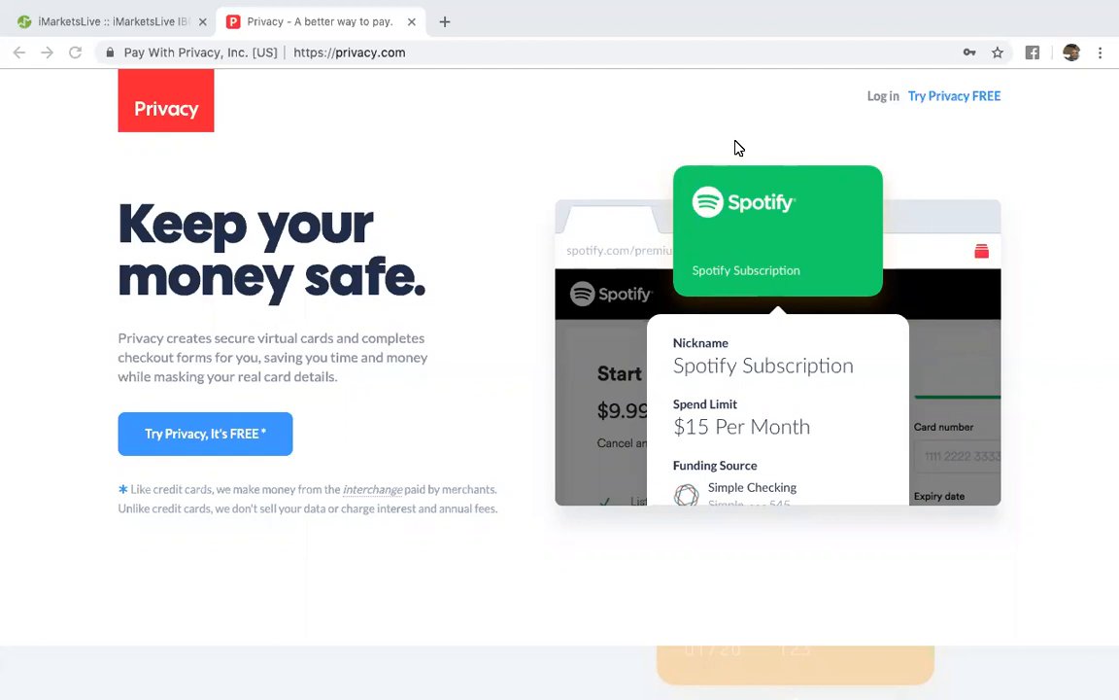
pyautogui.moveTo(941, 108)
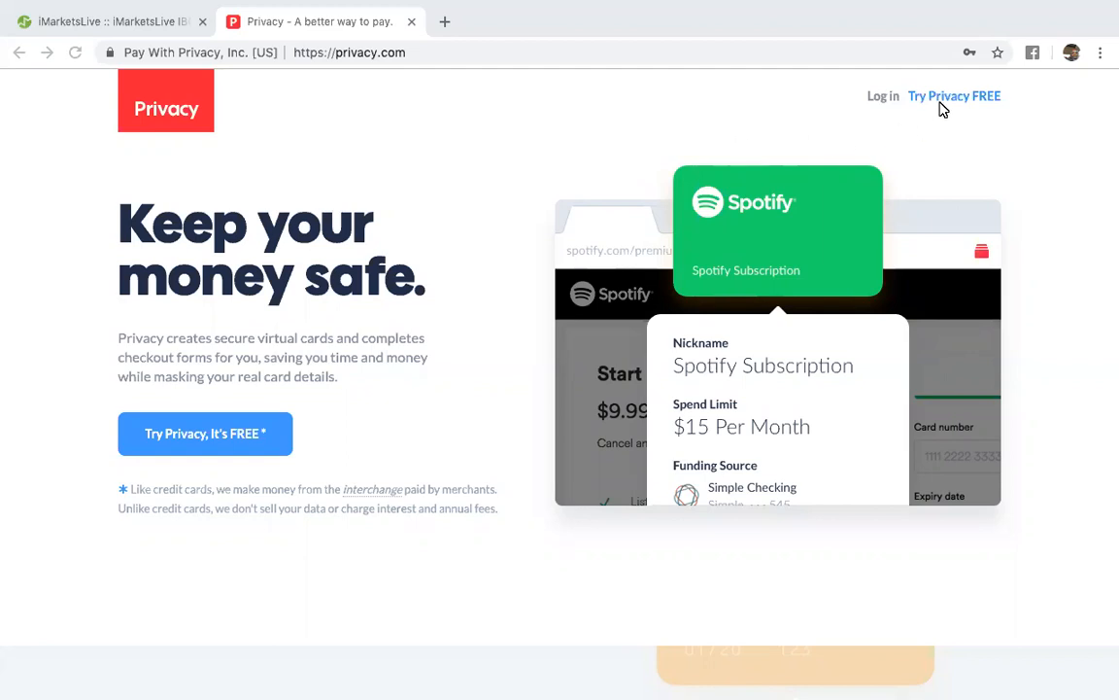
# Step: Open the Privacy.com sign-up form via 'Try Privacy FREE'
pyautogui.click(955, 95)
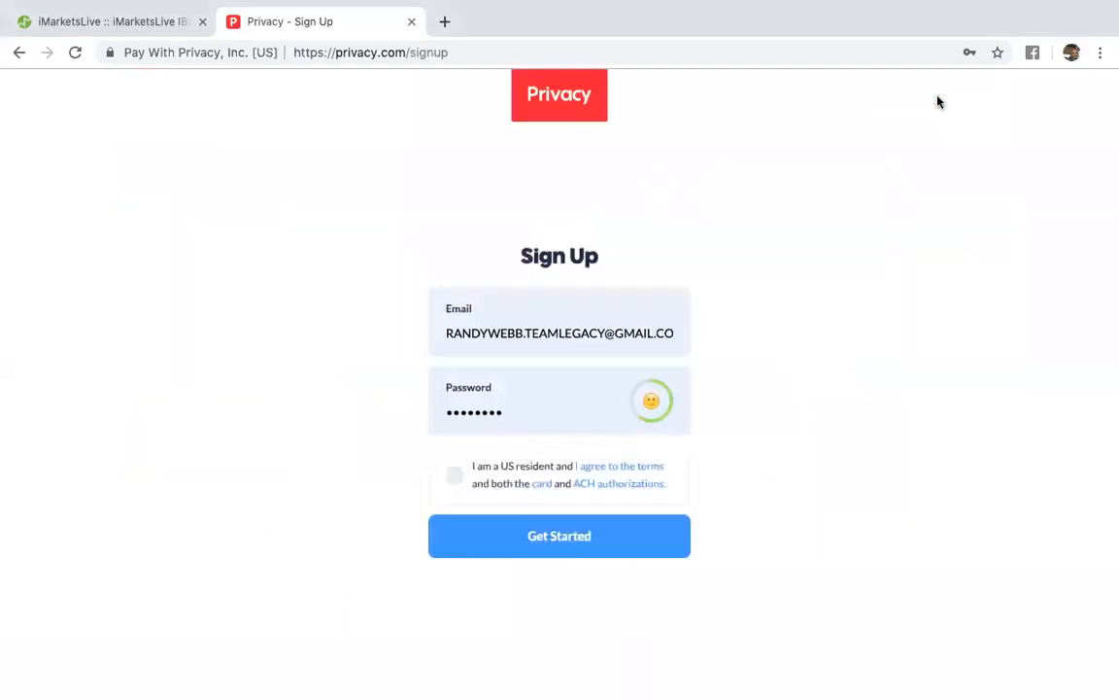
pyautogui.moveTo(584, 404)
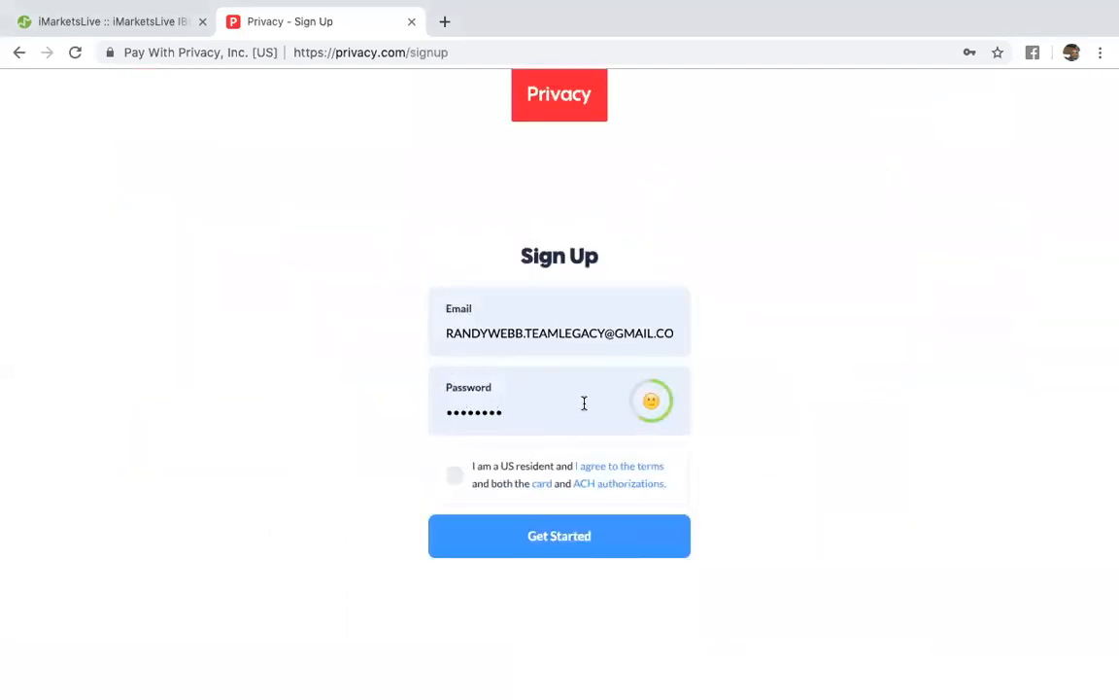
pyautogui.moveTo(515, 526)
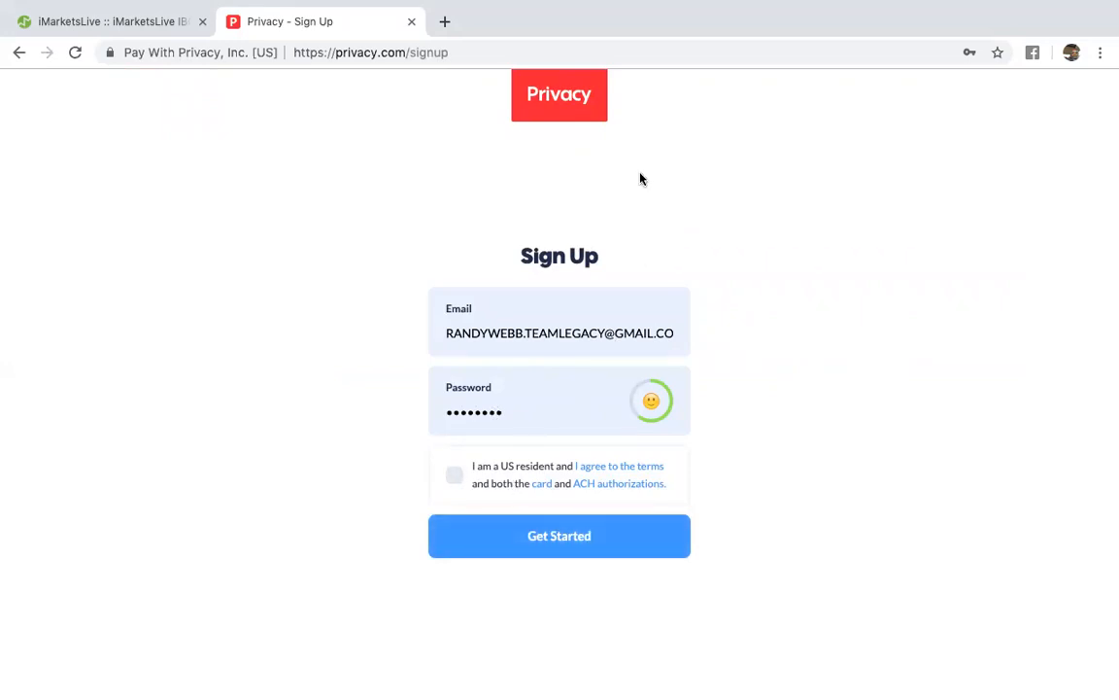
# Step: Go back to the landing page and log in with the saved credentials
pyautogui.click(22, 55)
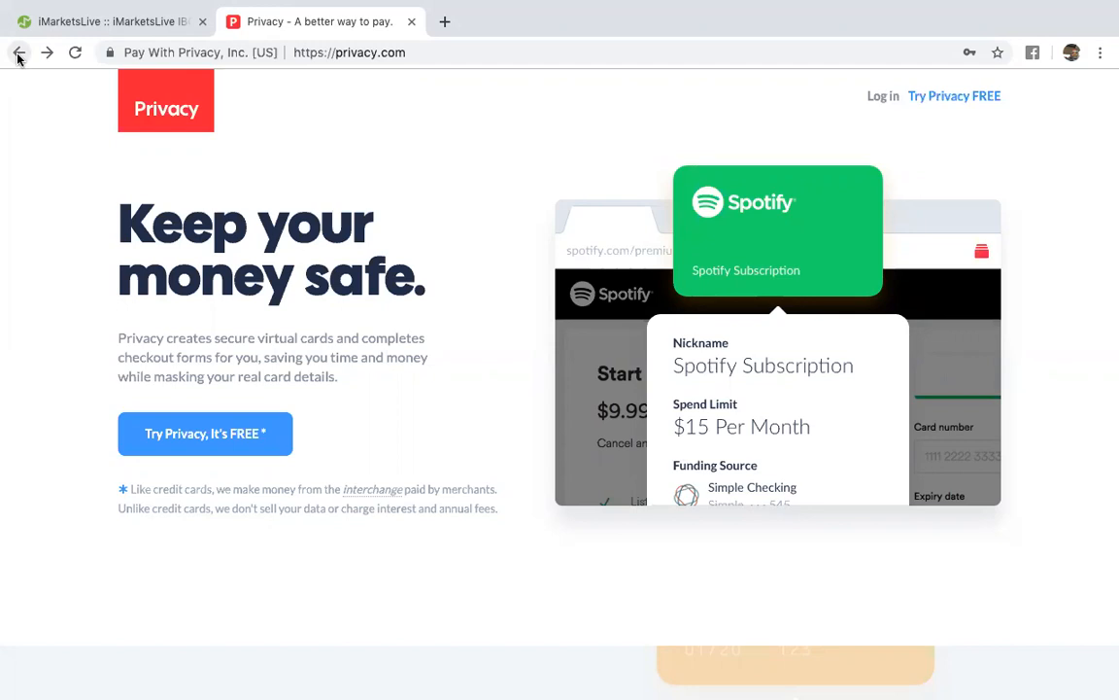
pyautogui.moveTo(322, 15)
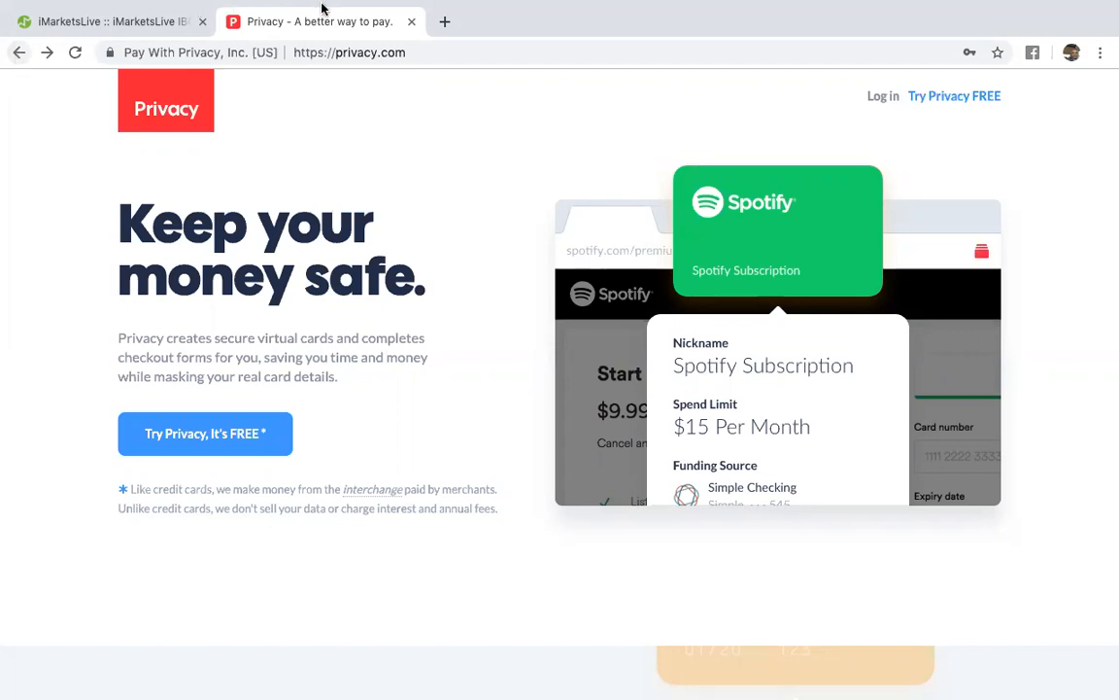
pyautogui.click(883, 95)
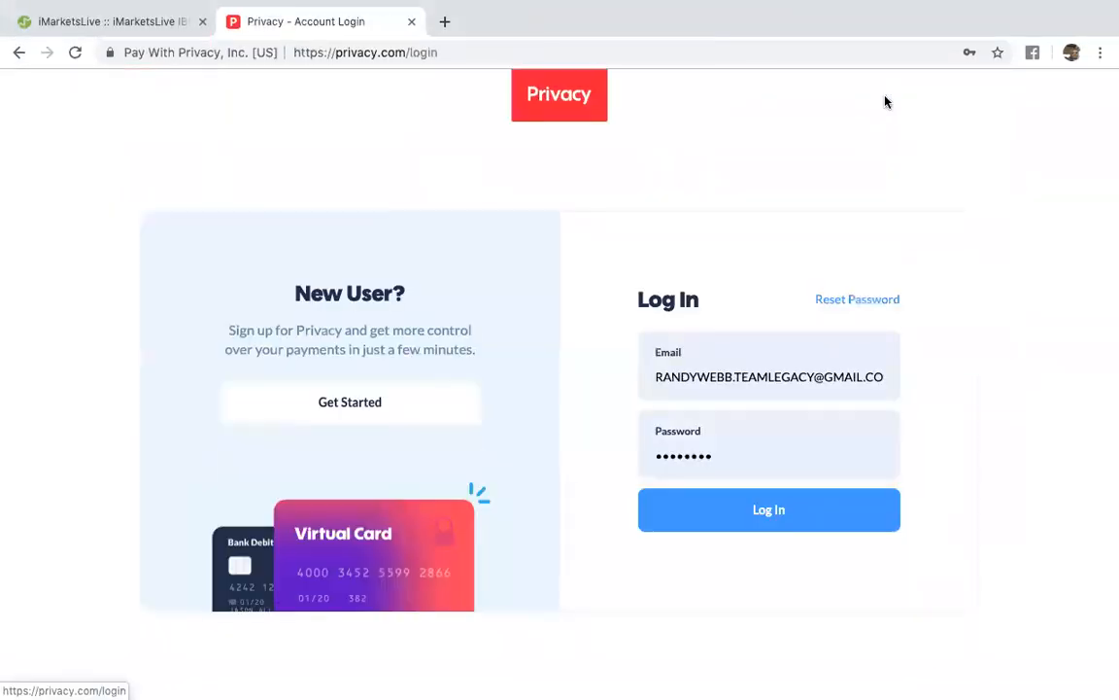
pyautogui.click(769, 509)
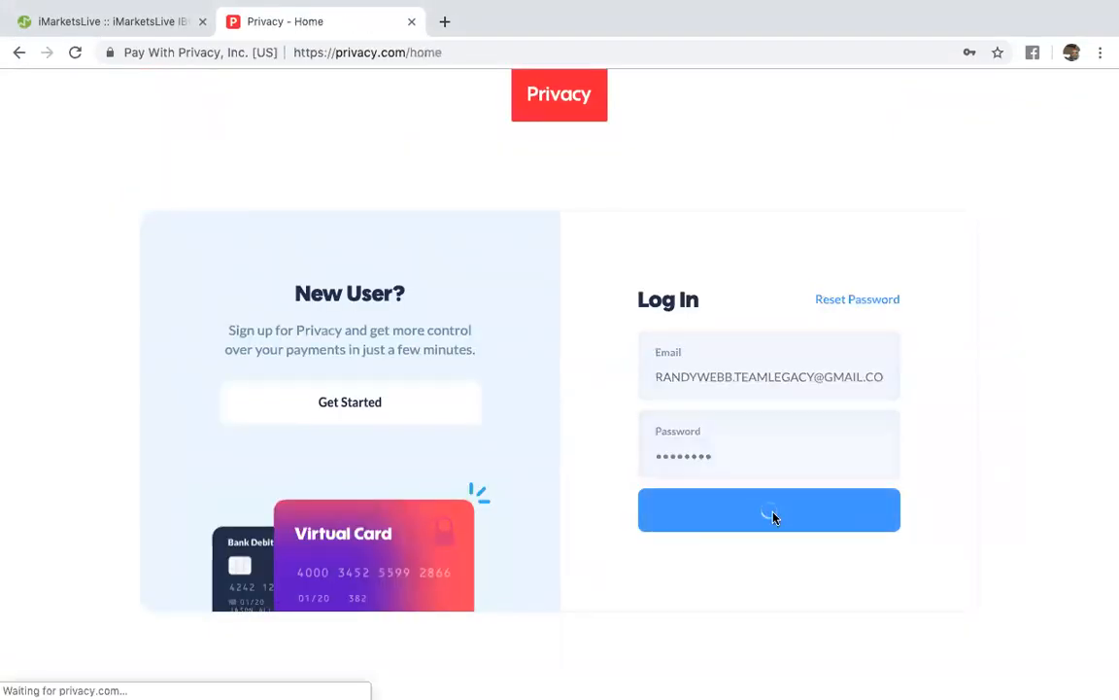
# Step: Finish logging in and reach the My Wallet home with two virtual cards
pyautogui.click(770, 509)
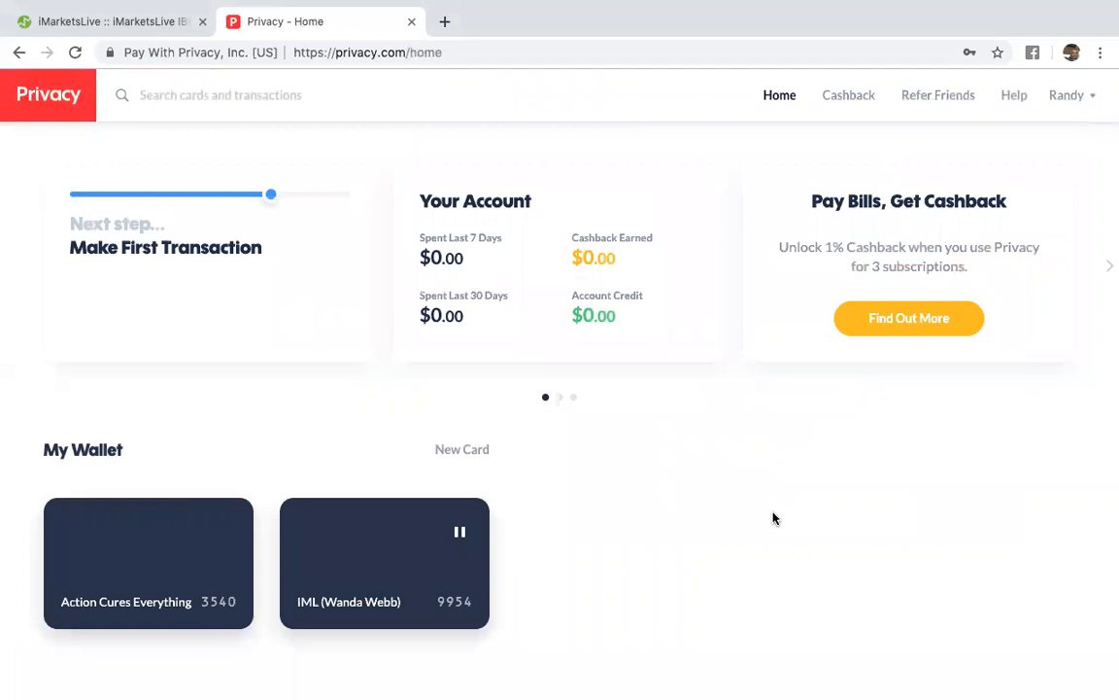
pyautogui.moveTo(172, 556)
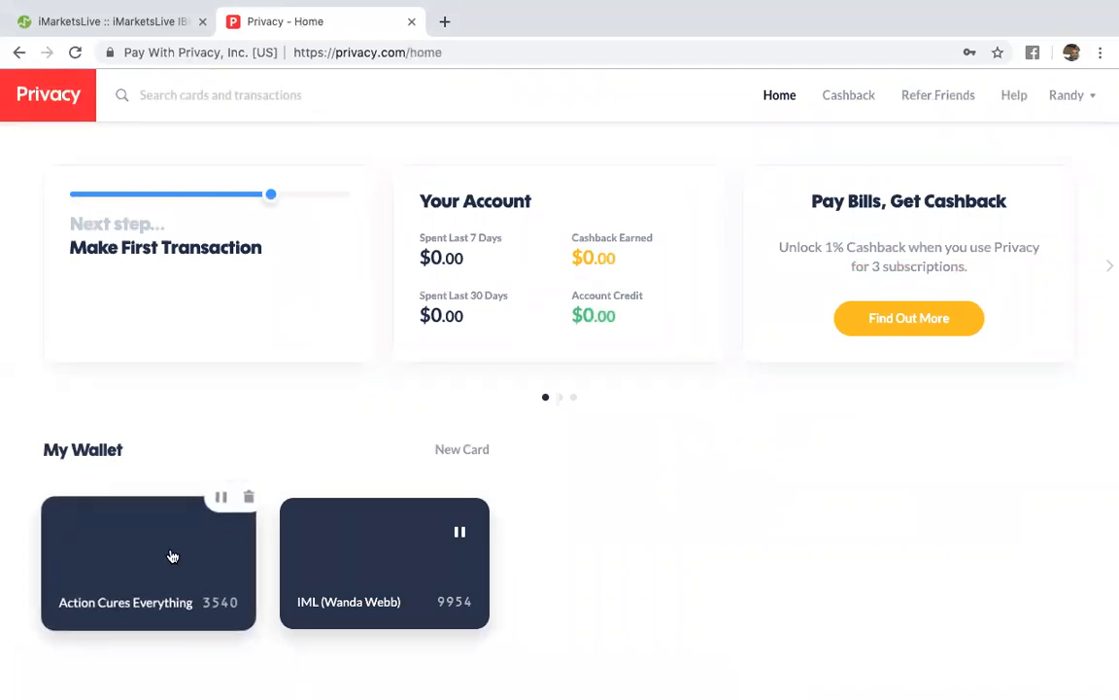
pyautogui.moveTo(326, 559)
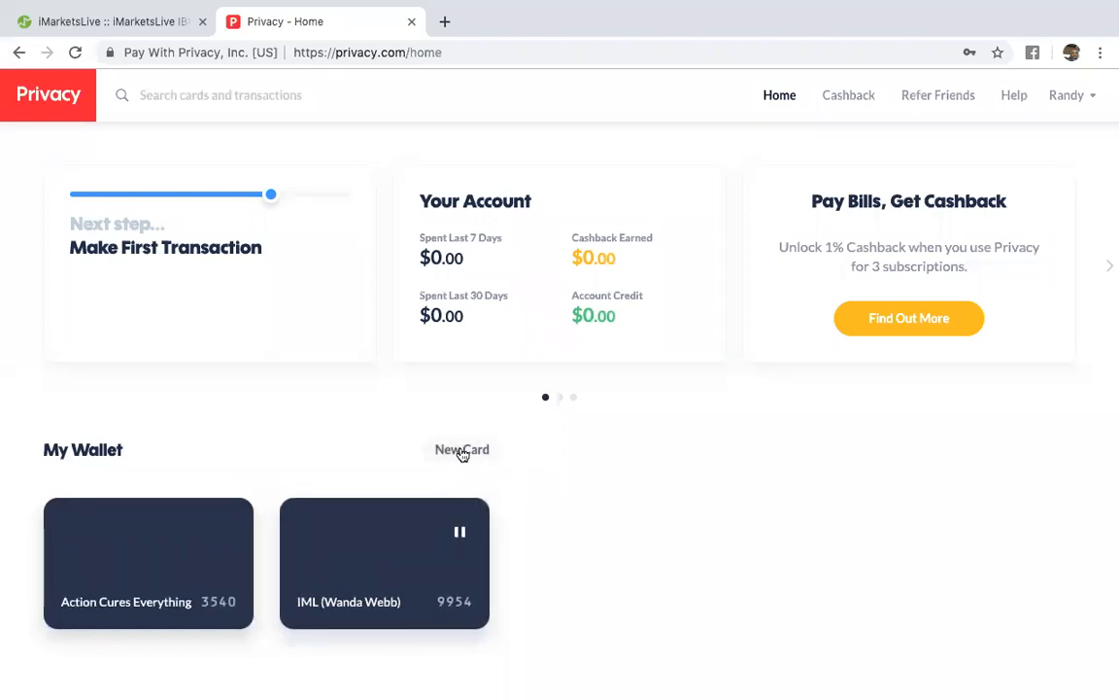
pyautogui.click(462, 451)
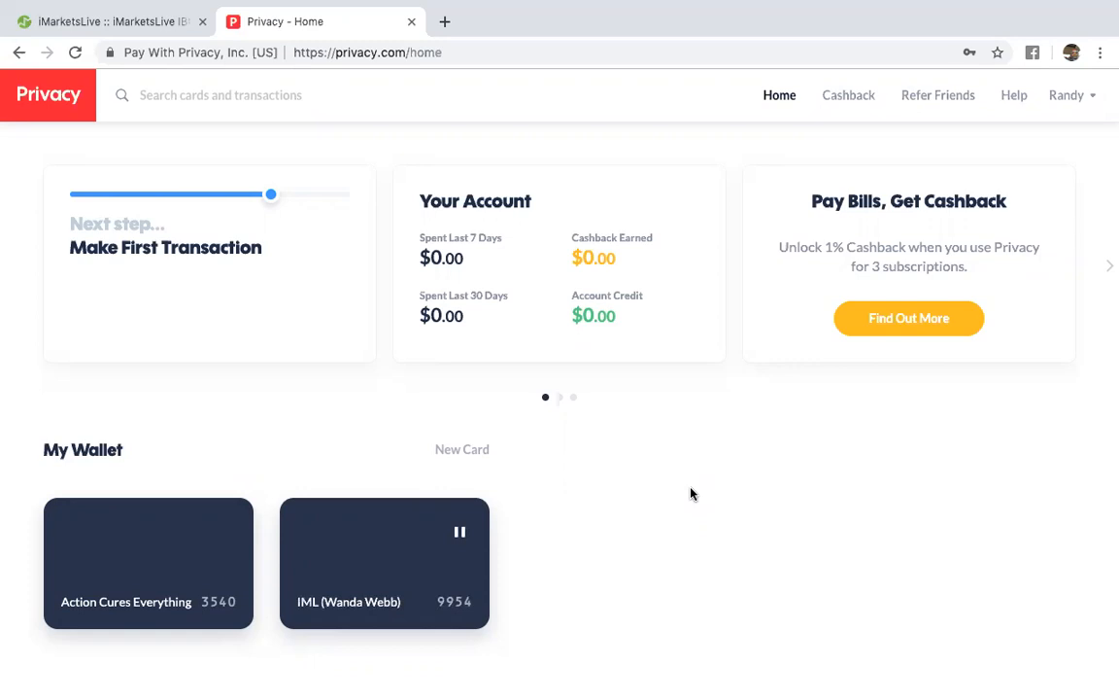
pyautogui.moveTo(350, 584)
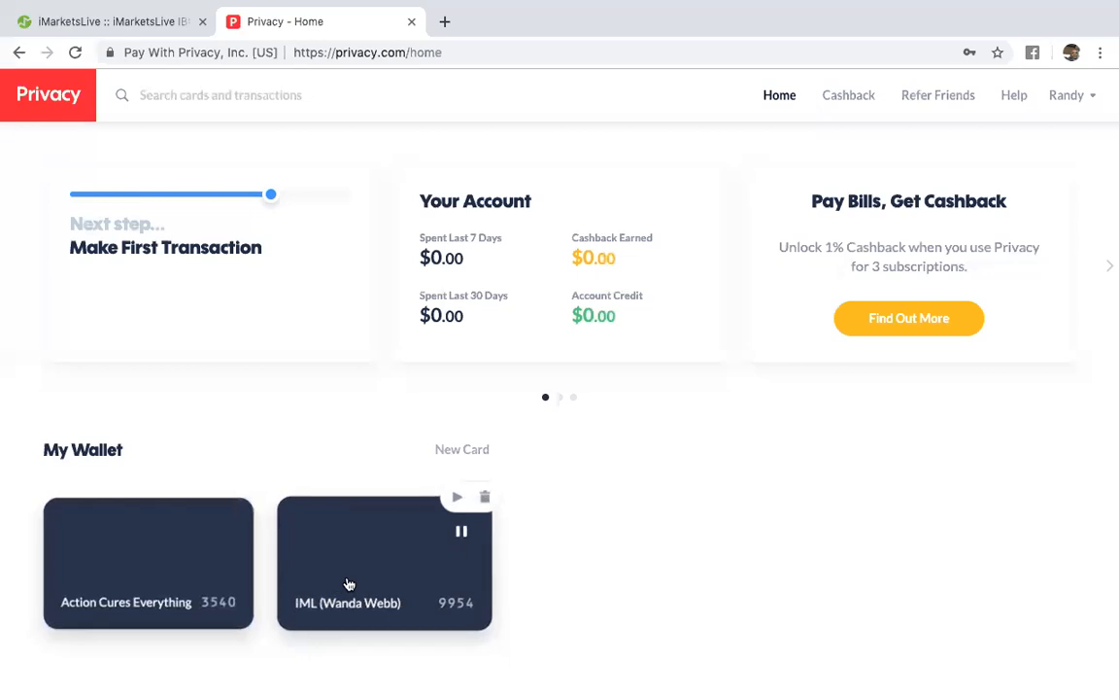
pyautogui.moveTo(619, 517)
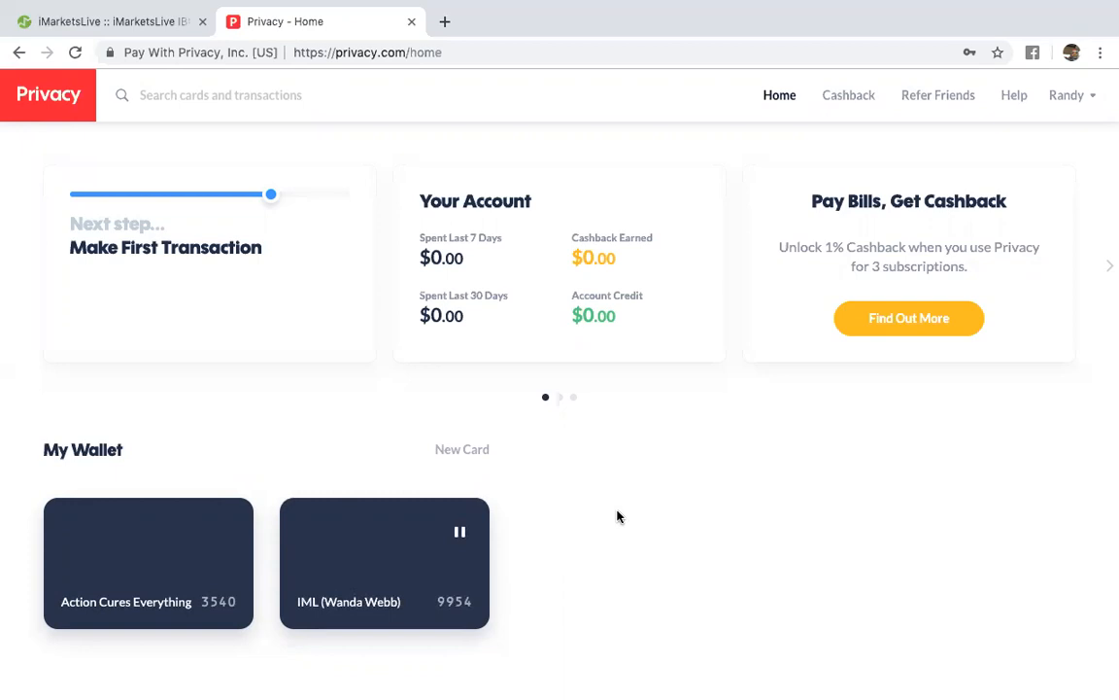
pyautogui.moveTo(713, 282)
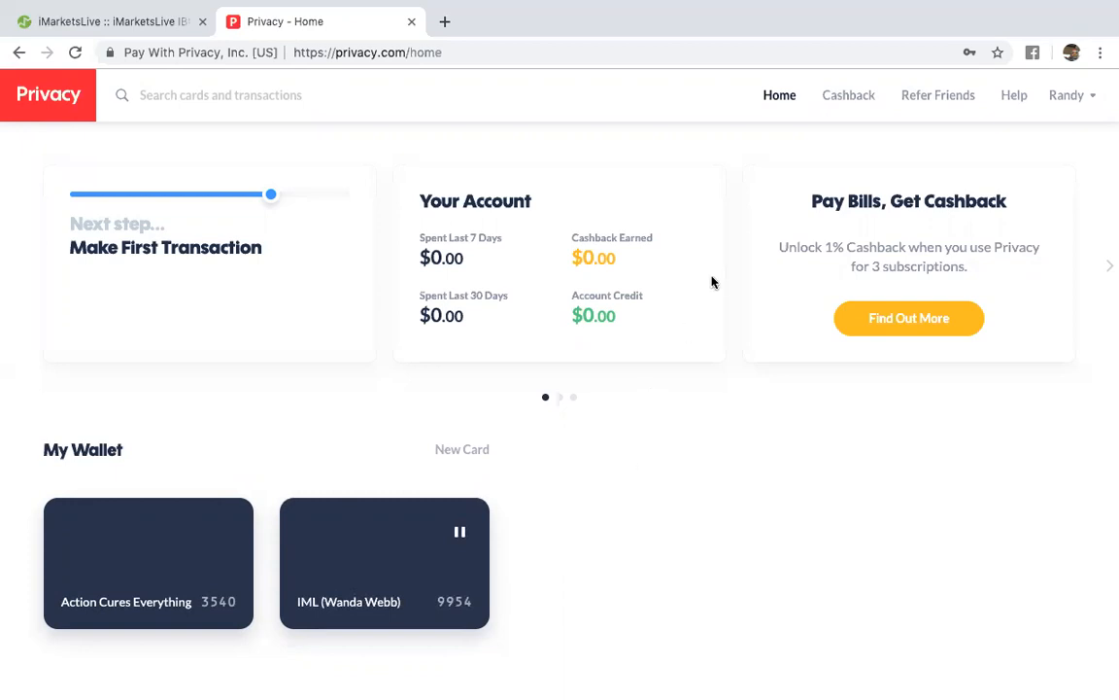